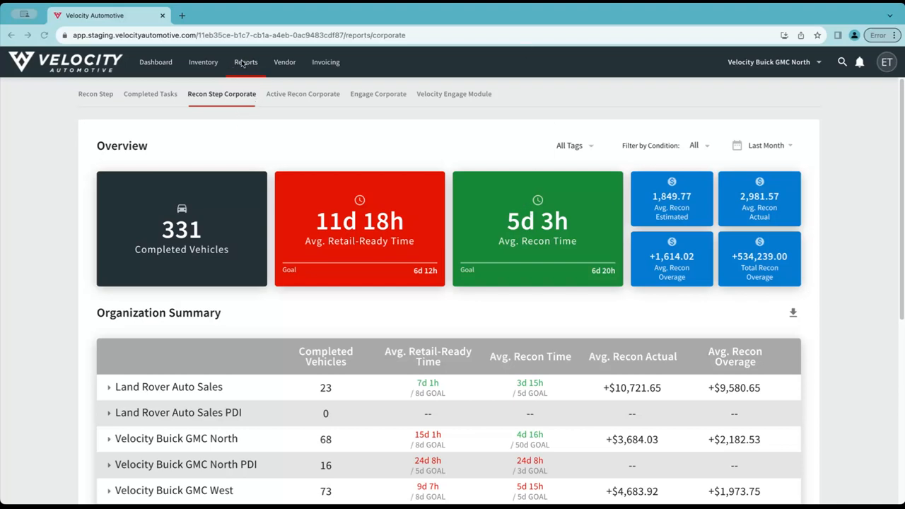
mouse_move(232, 105)
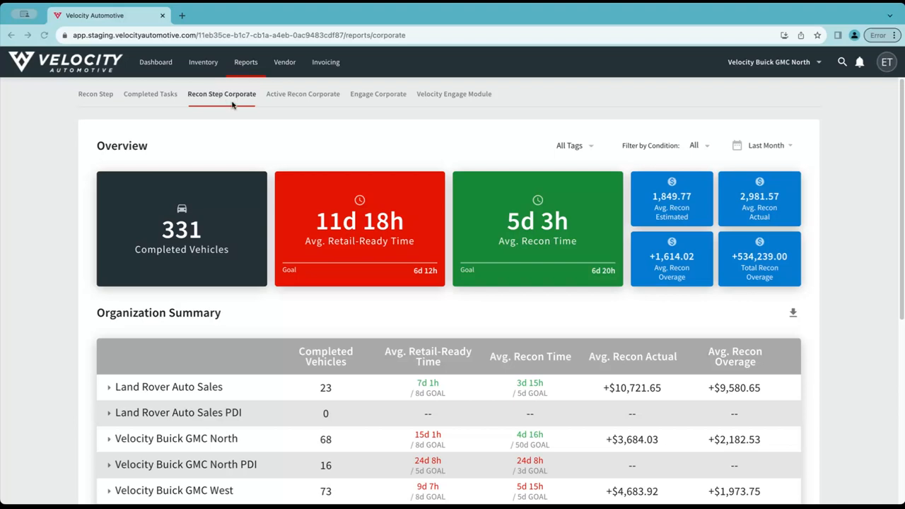
mouse_move(546, 147)
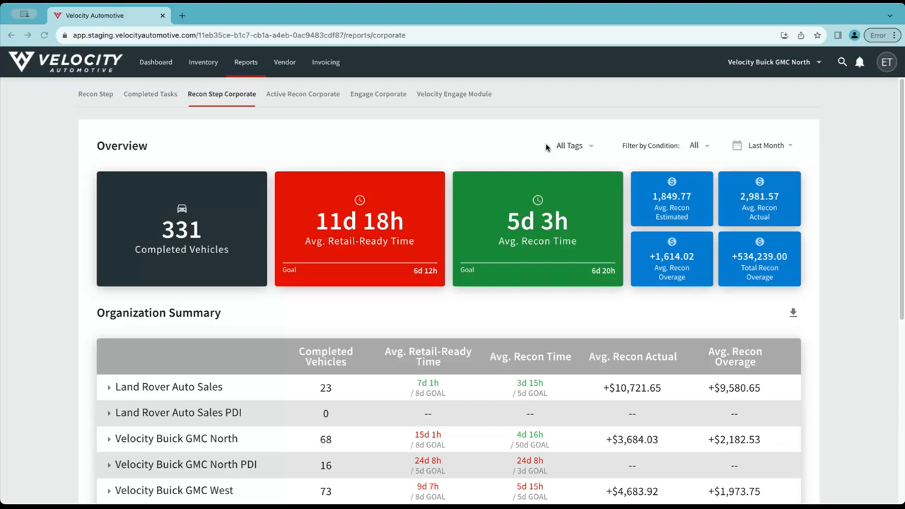
mouse_move(597, 150)
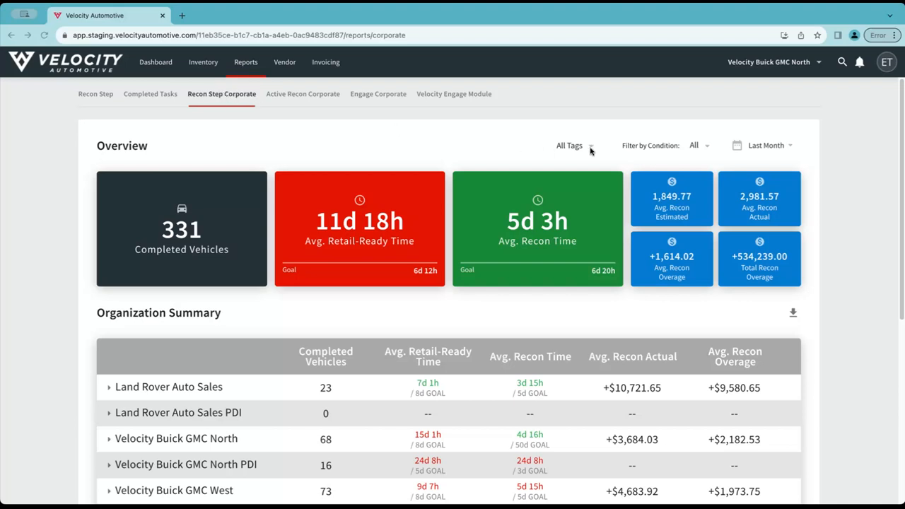
mouse_move(588, 145)
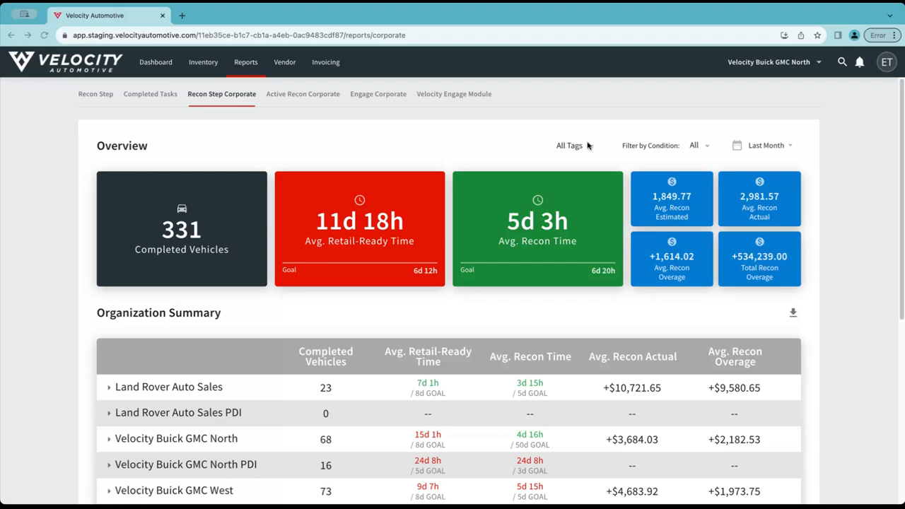
mouse_move(575, 153)
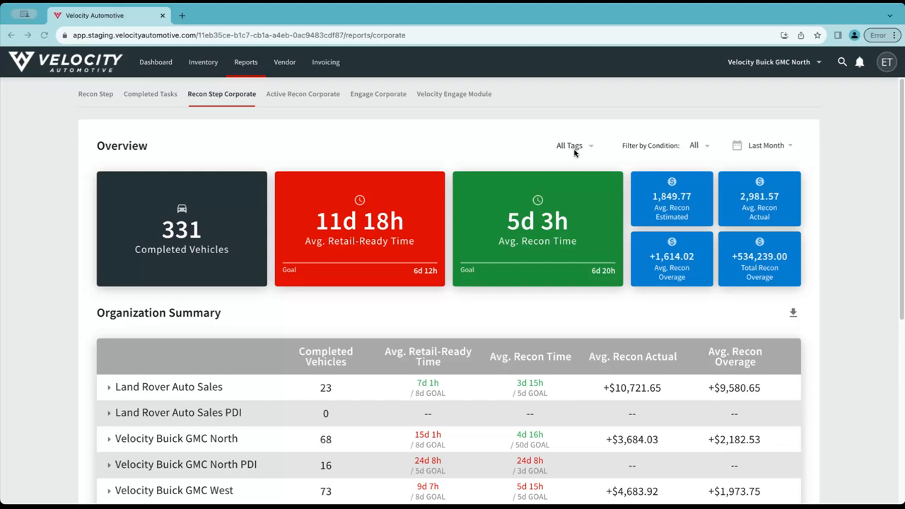
mouse_move(580, 153)
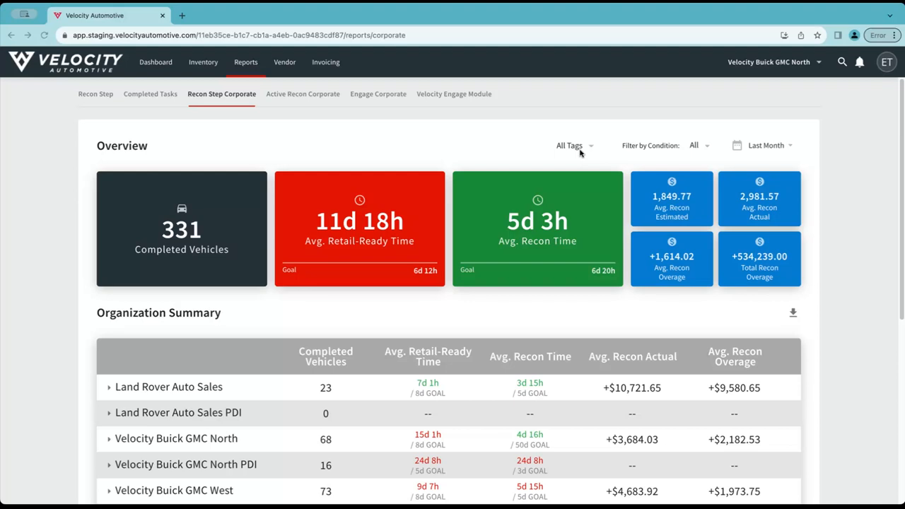
mouse_move(693, 146)
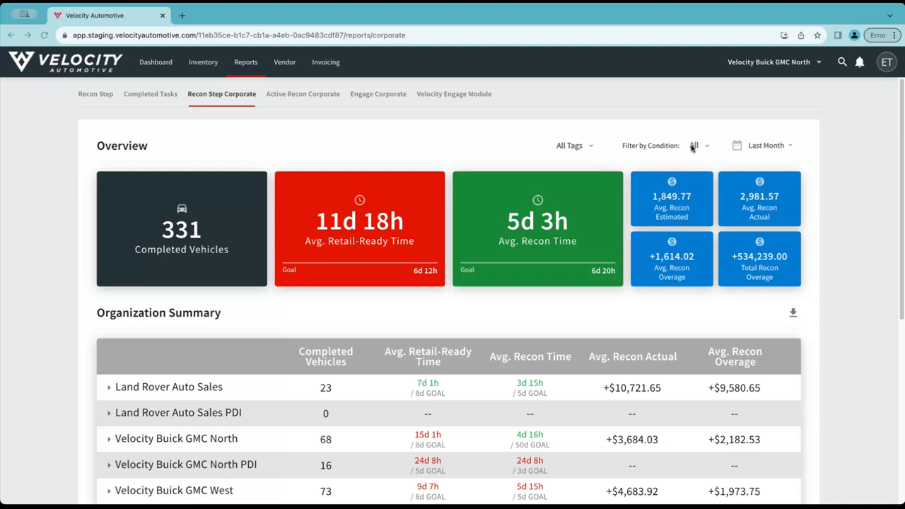
mouse_move(695, 148)
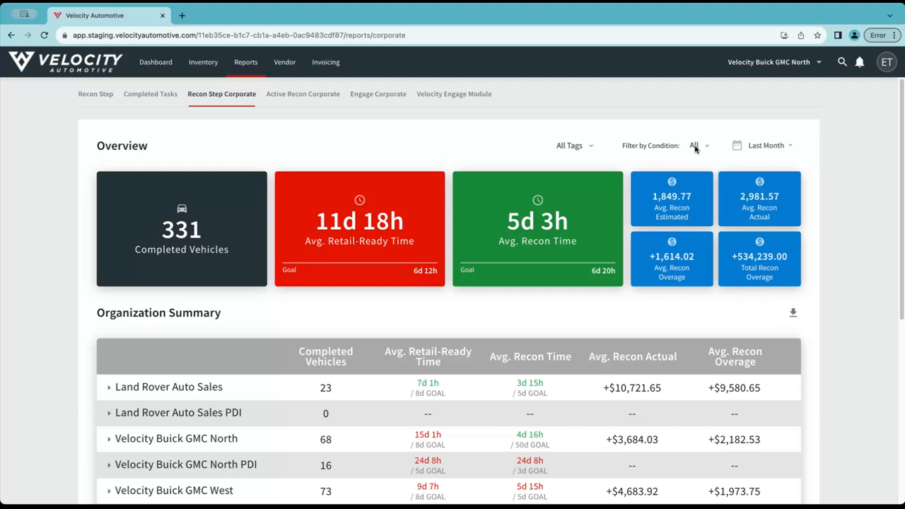
Step: Filter the corporate recon report by condition to Used, leaving 315 completed vehicles
left_click(699, 145)
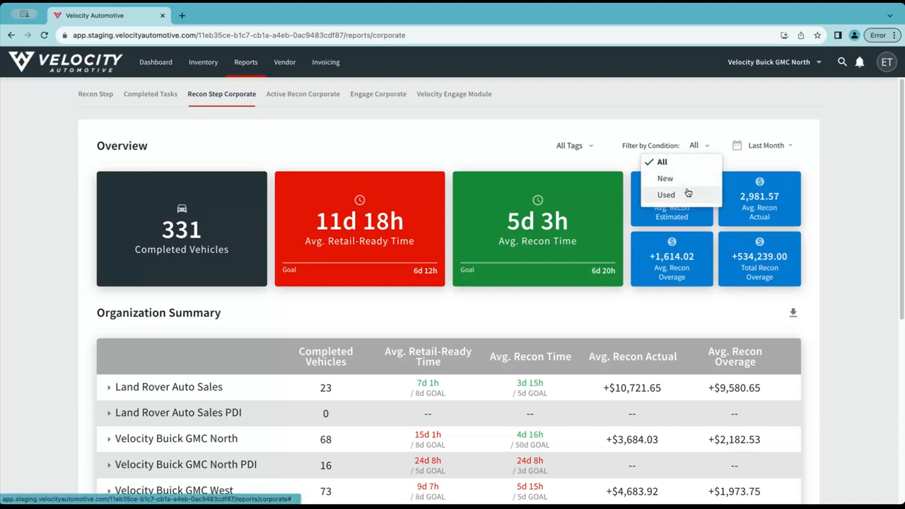
left_click(666, 195)
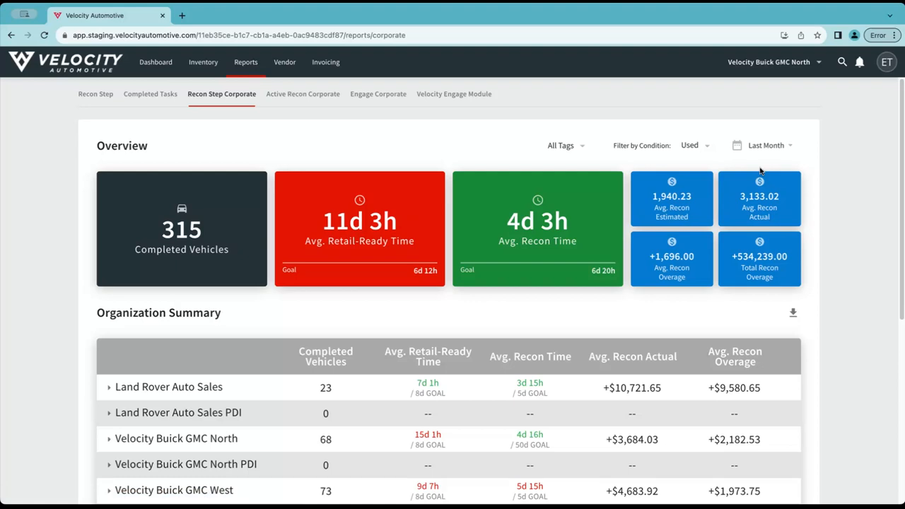
mouse_move(768, 161)
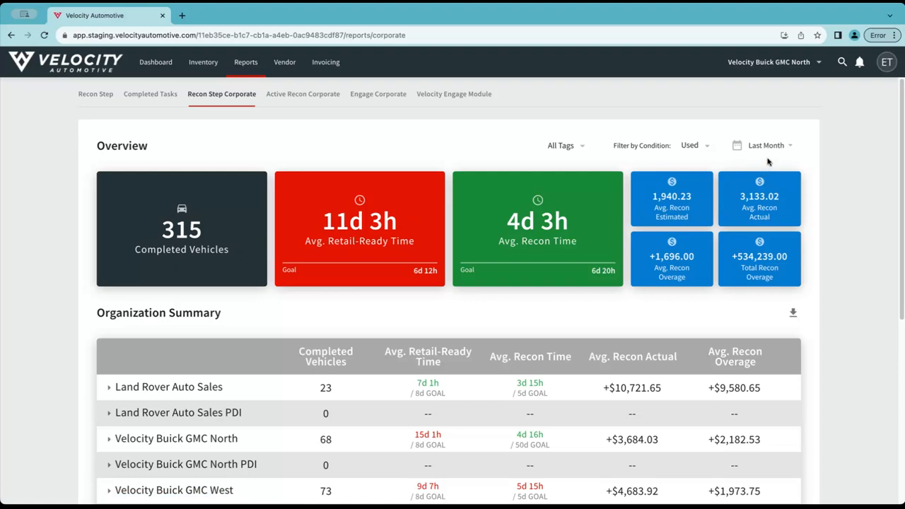
left_click(763, 144)
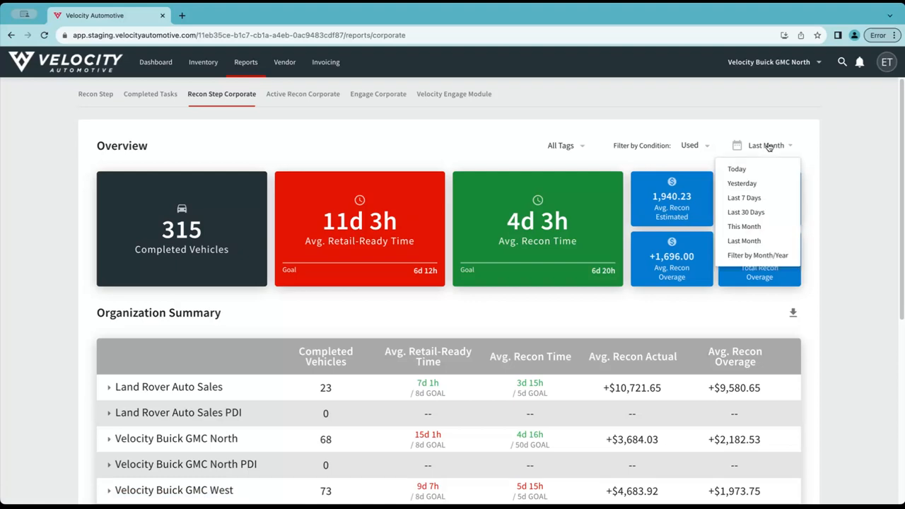
mouse_move(817, 232)
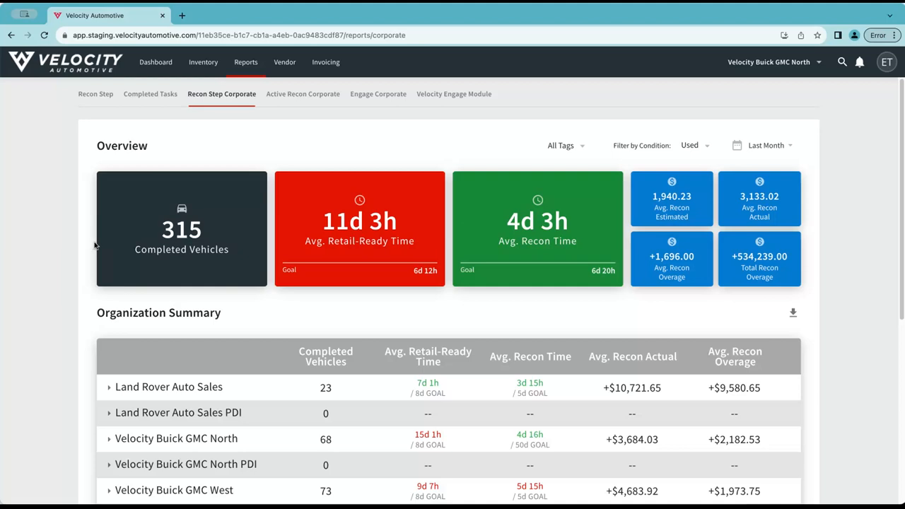
mouse_move(192, 238)
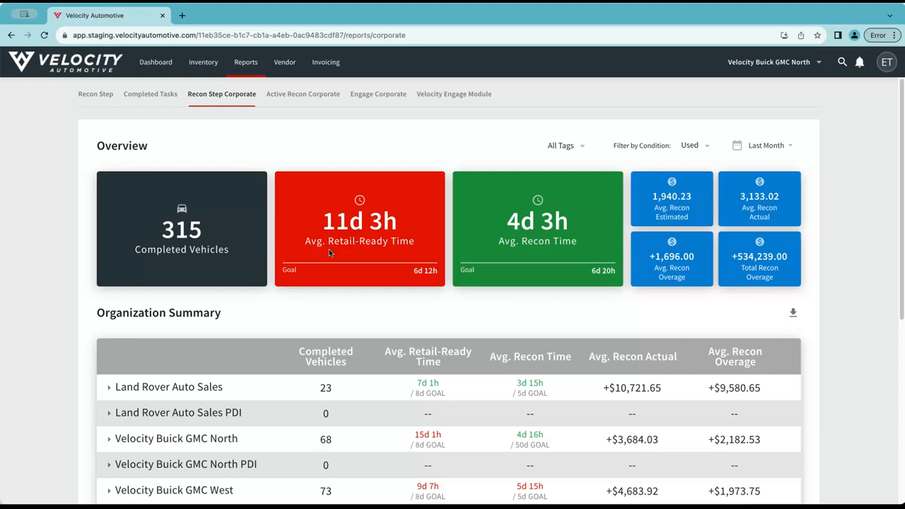
mouse_move(501, 256)
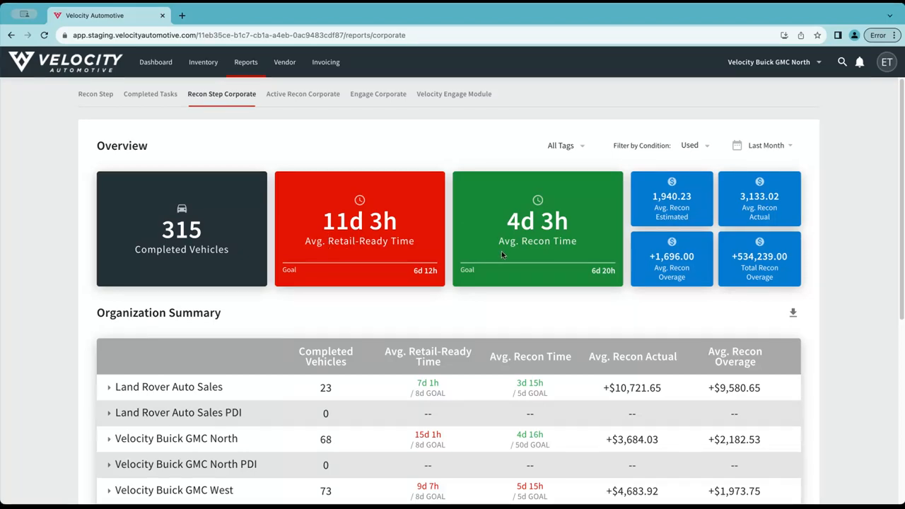
mouse_move(816, 187)
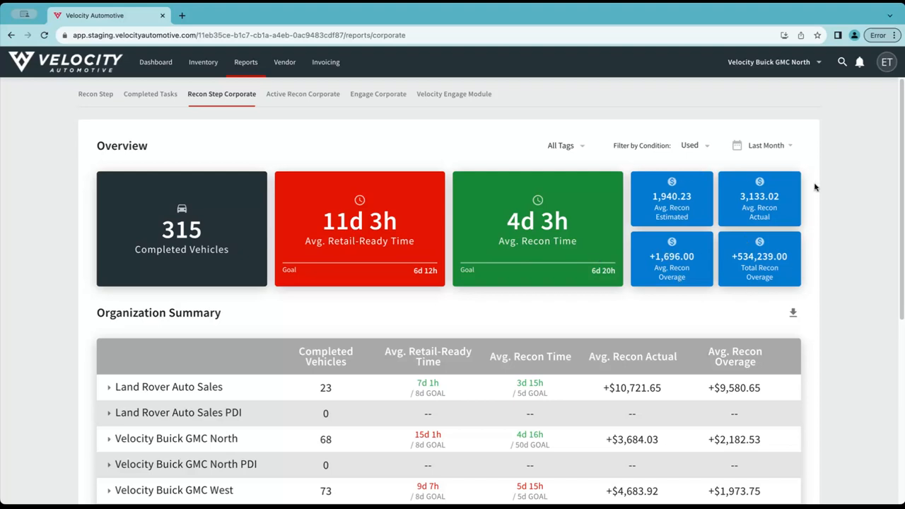
mouse_move(805, 243)
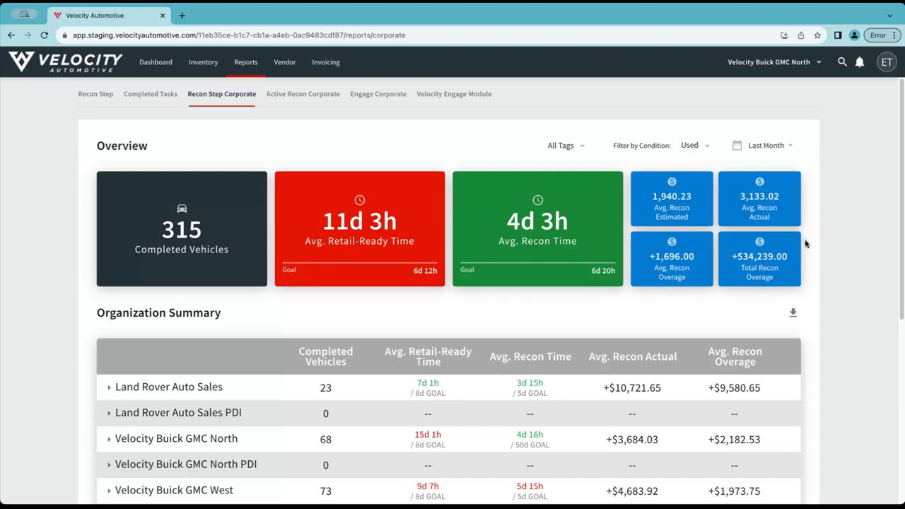
mouse_move(440, 232)
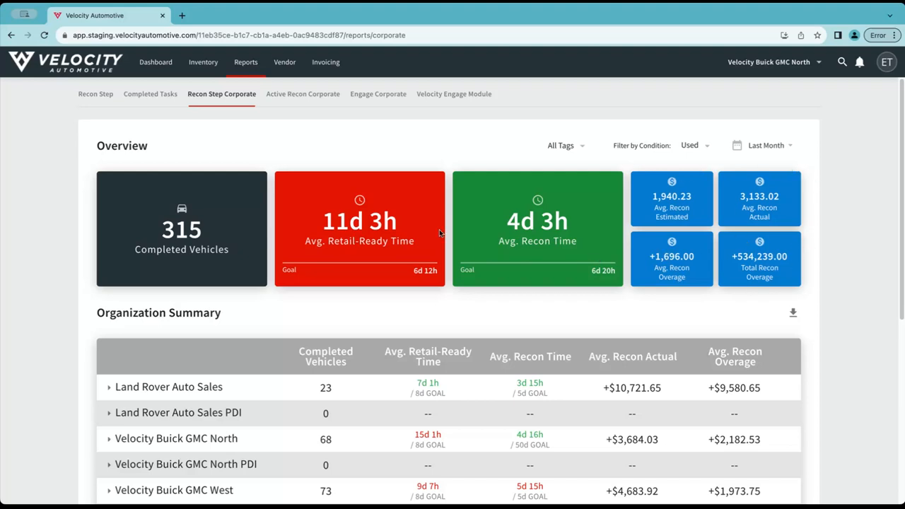
mouse_move(340, 252)
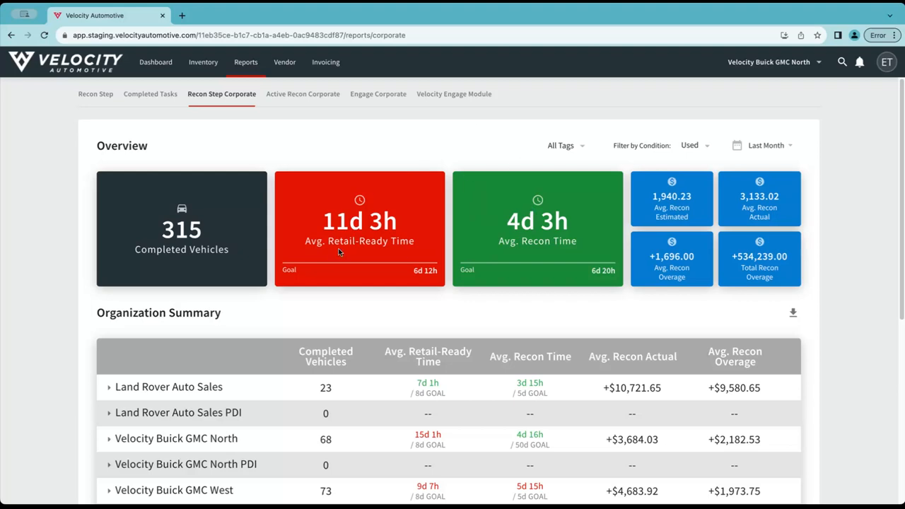
mouse_move(485, 253)
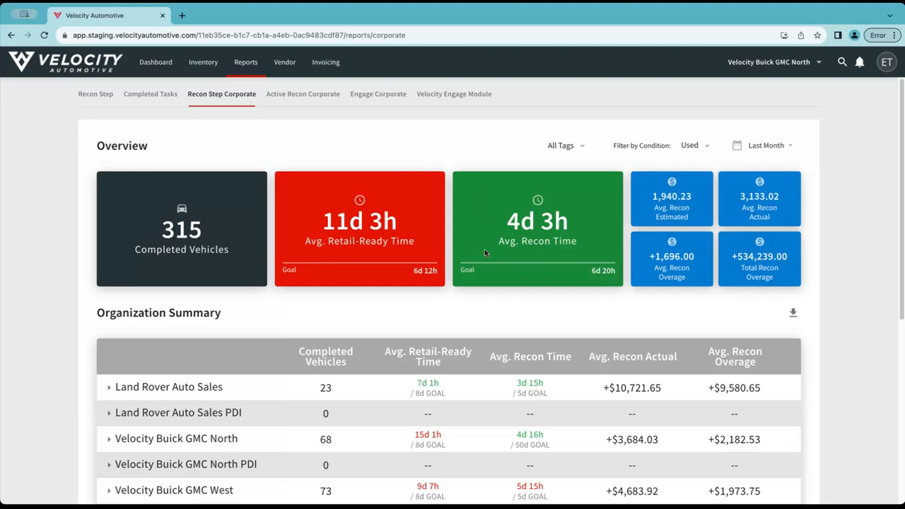
mouse_move(488, 201)
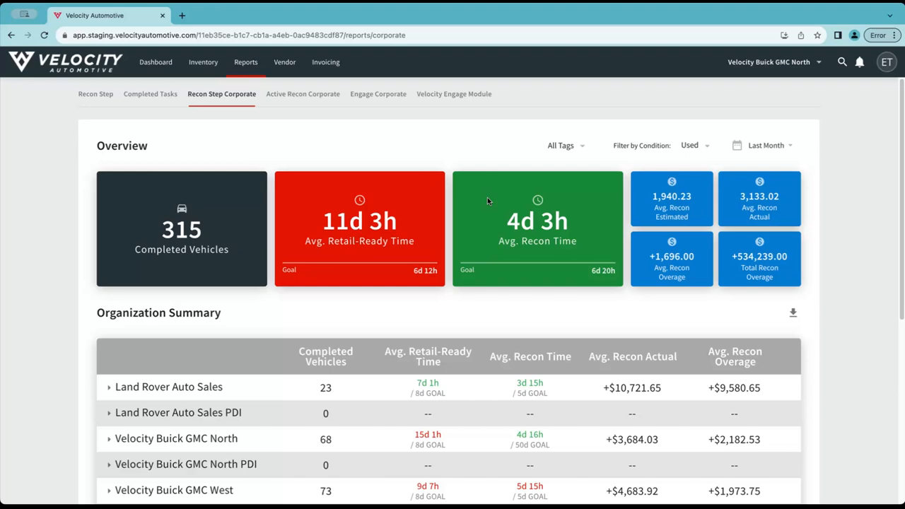
mouse_move(443, 155)
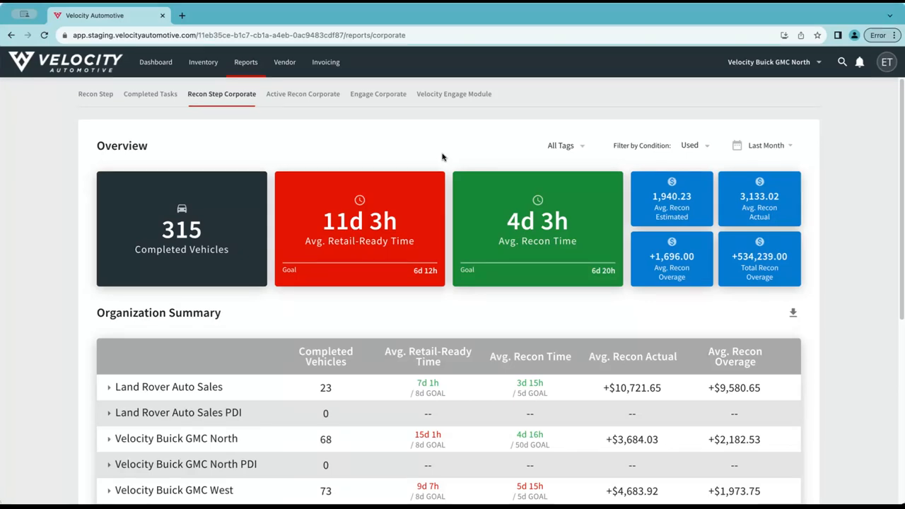
mouse_move(487, 193)
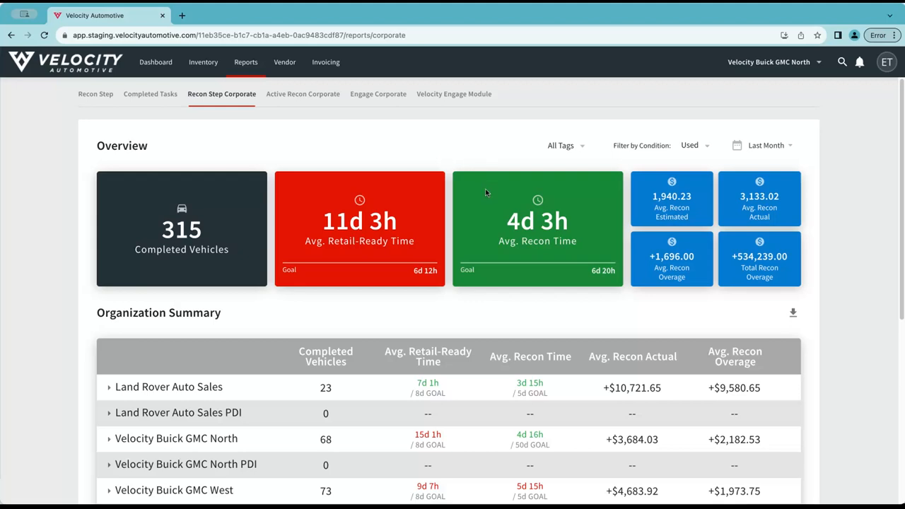
mouse_move(361, 195)
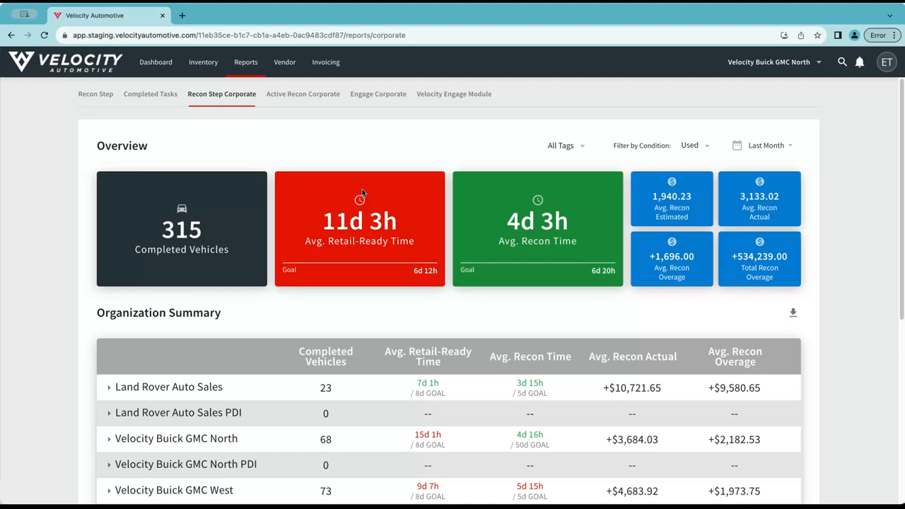
mouse_move(395, 307)
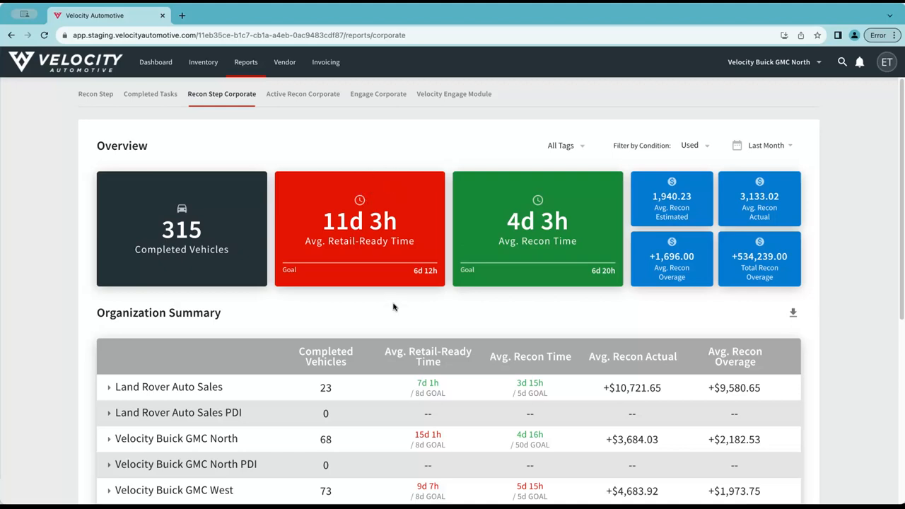
Step: Scroll down to the Organization Summary and expand Land Rover Auto Sales into its Step Summary with 23 incoming vehicles
scroll("down", 3)
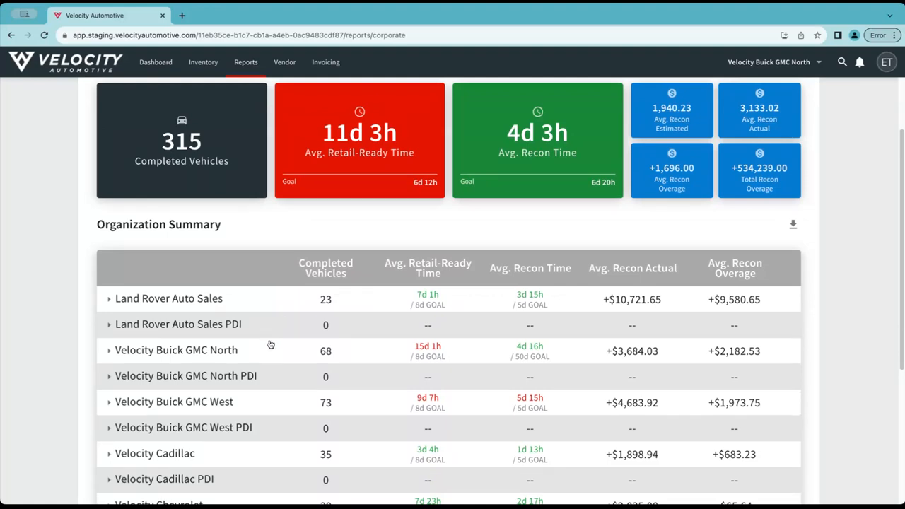
mouse_move(115, 309)
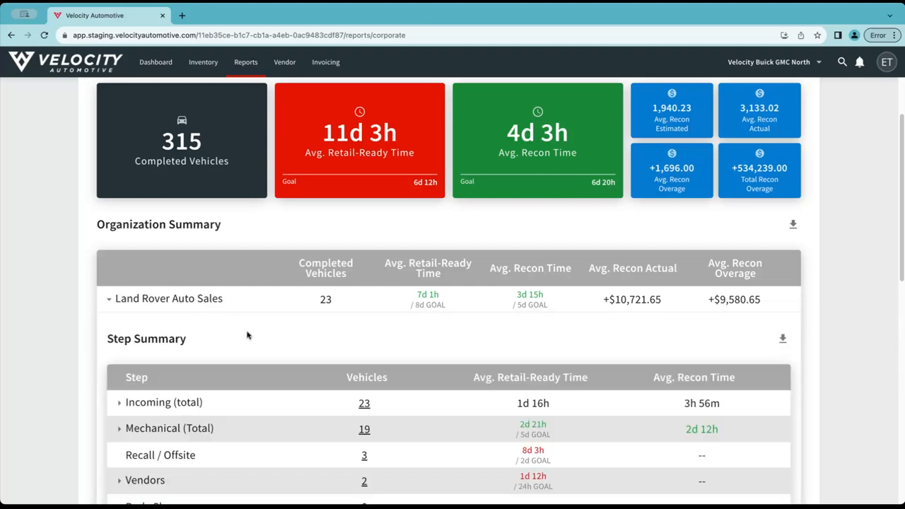
scroll("down", 3)
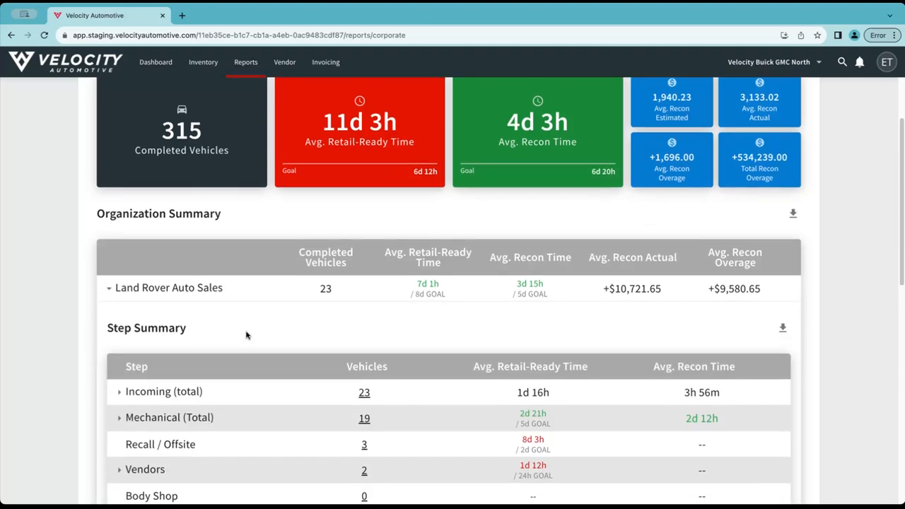
scroll("down", 3)
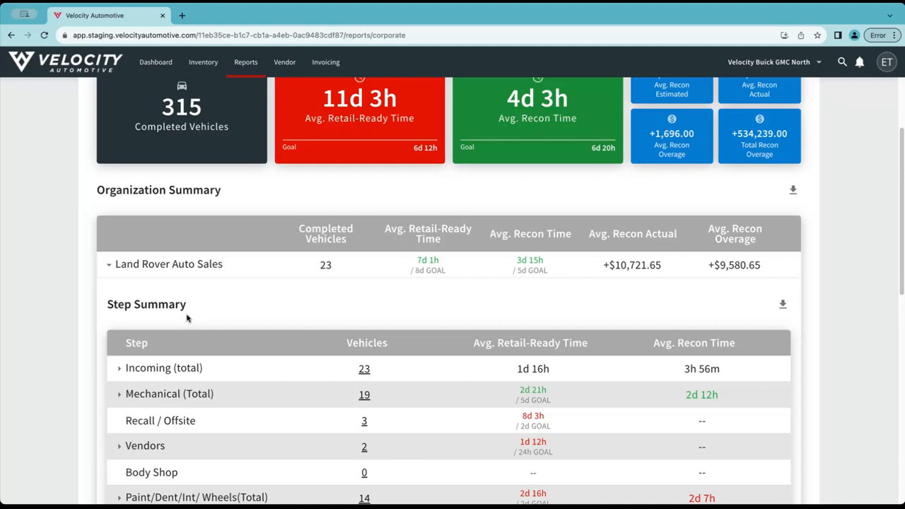
scroll("down", 3)
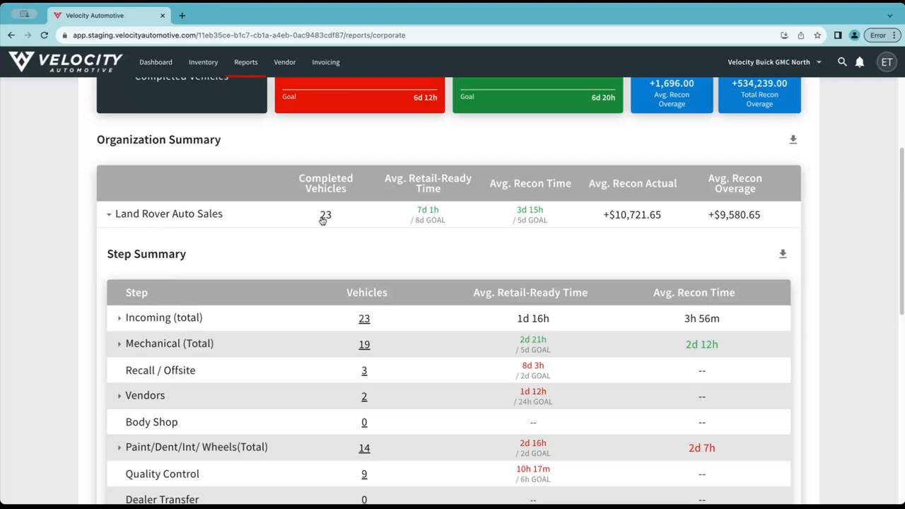
mouse_move(605, 338)
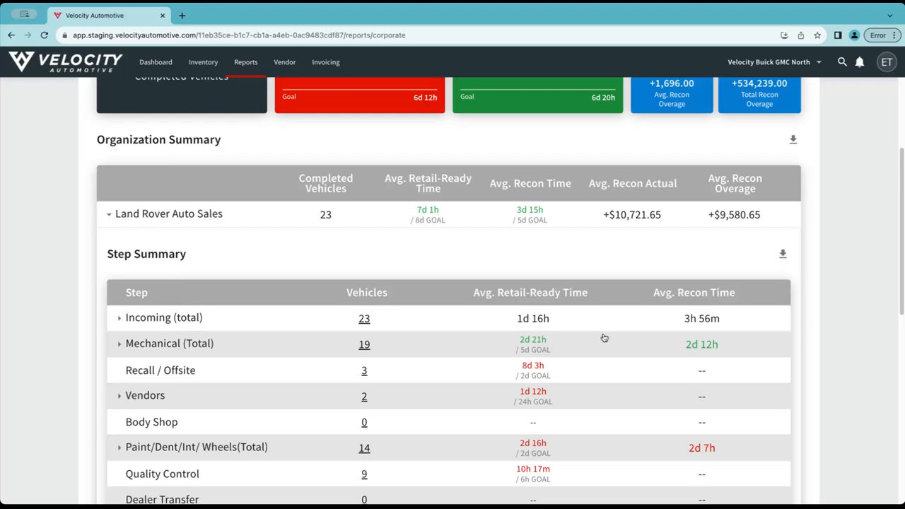
mouse_move(311, 396)
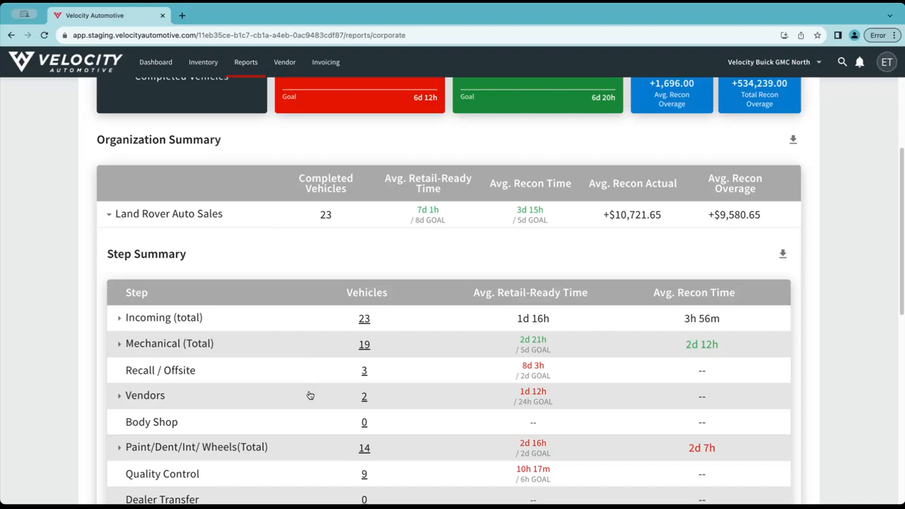
scroll("down", 3)
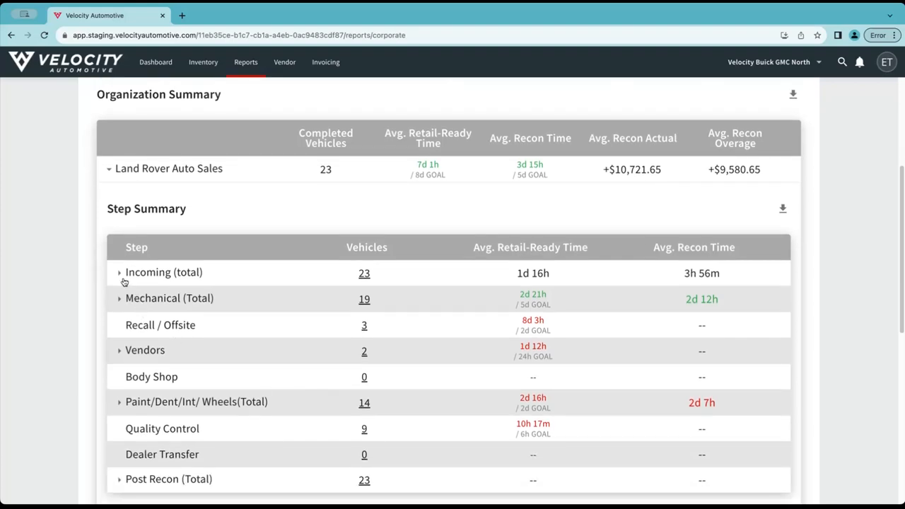
Step: Review the 23 Incoming (total) vehicles' recon and cost breakdown, then return to the step summary
left_click(164, 271)
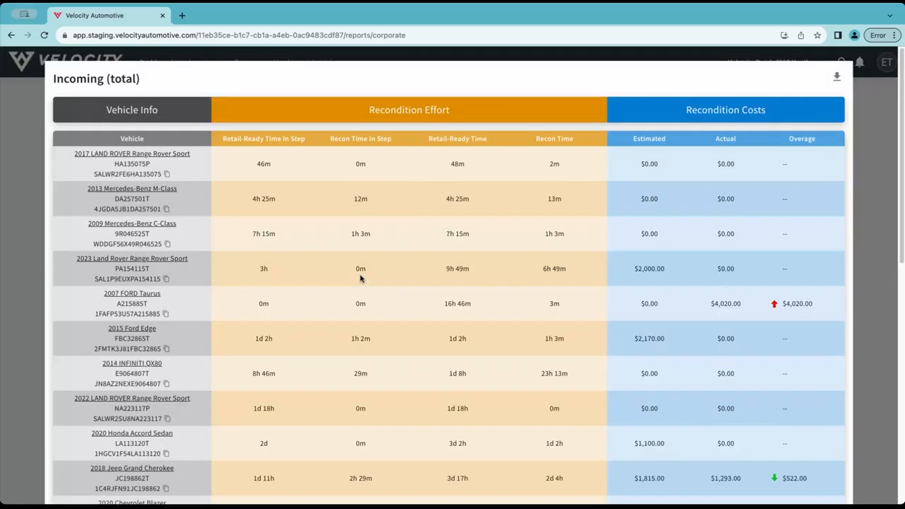
mouse_move(286, 154)
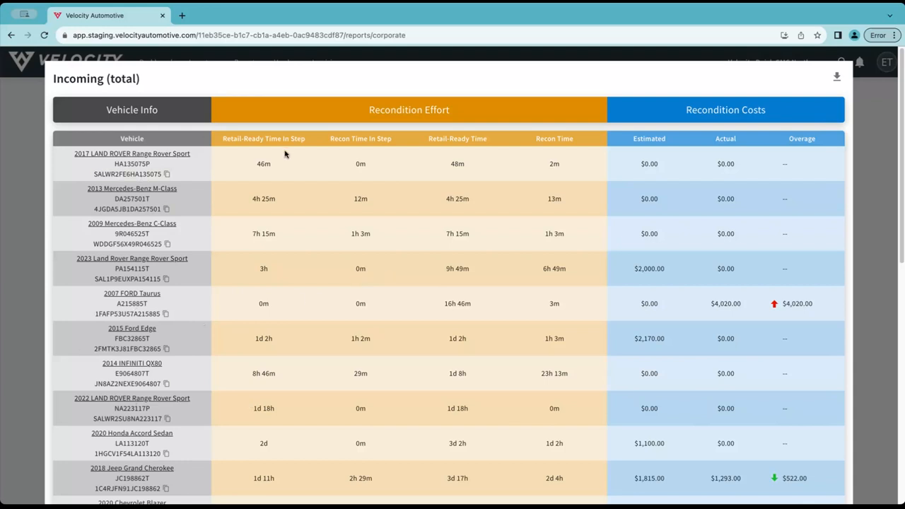
left_click(131, 152)
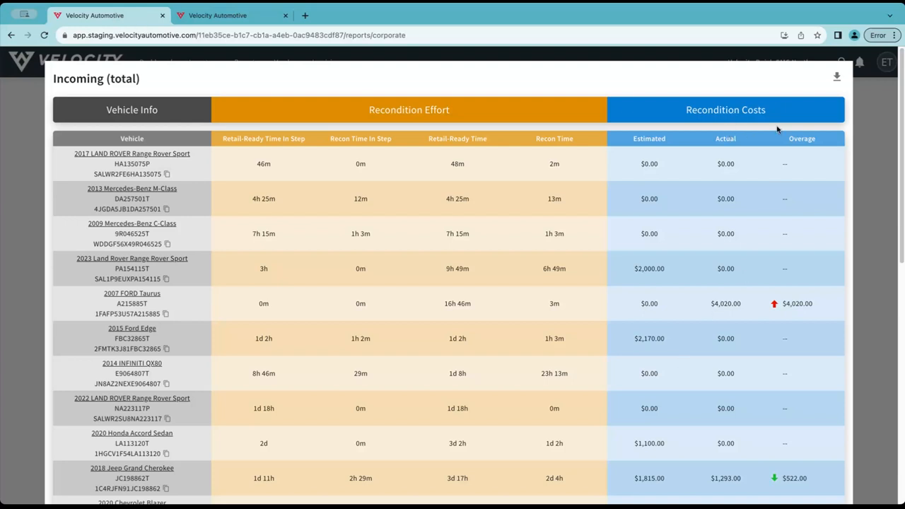
left_click(835, 76)
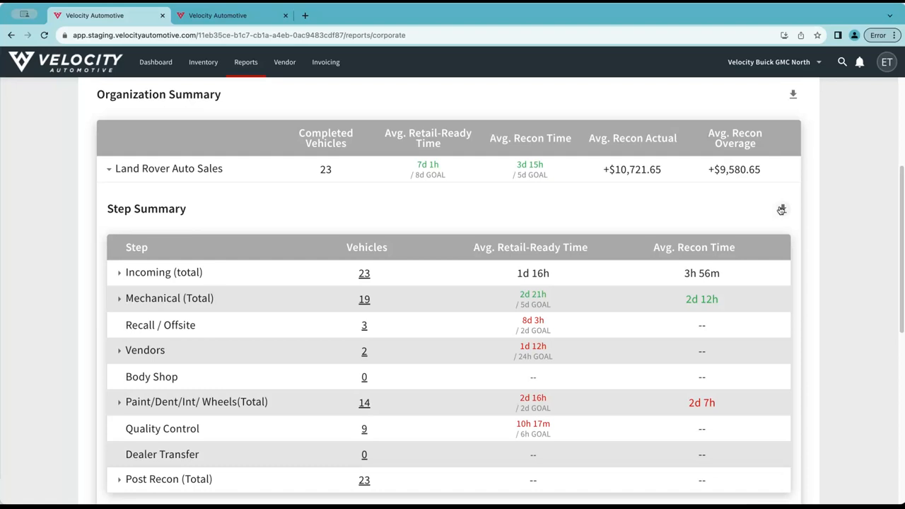
mouse_move(871, 481)
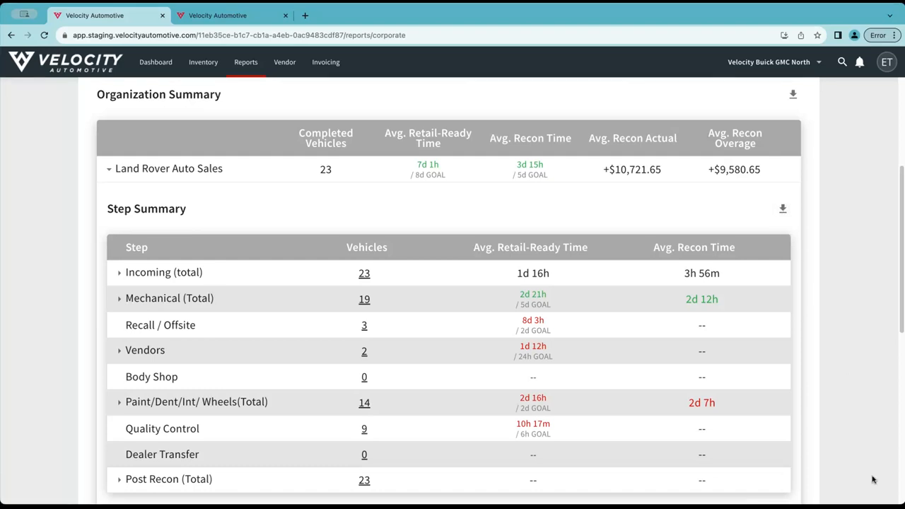